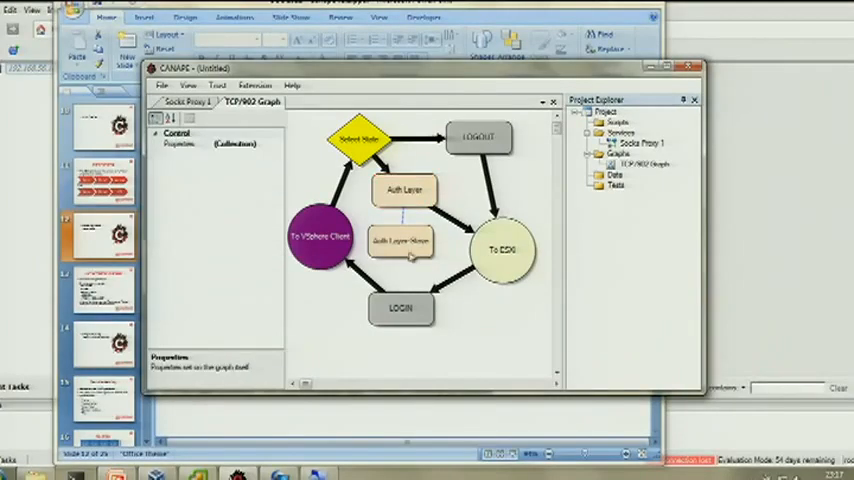
Add a Select State node between To ESXi and LOGIN, and move Auth Layer Slave lower
{"action": "left_click", "coordinate": [357, 138]}
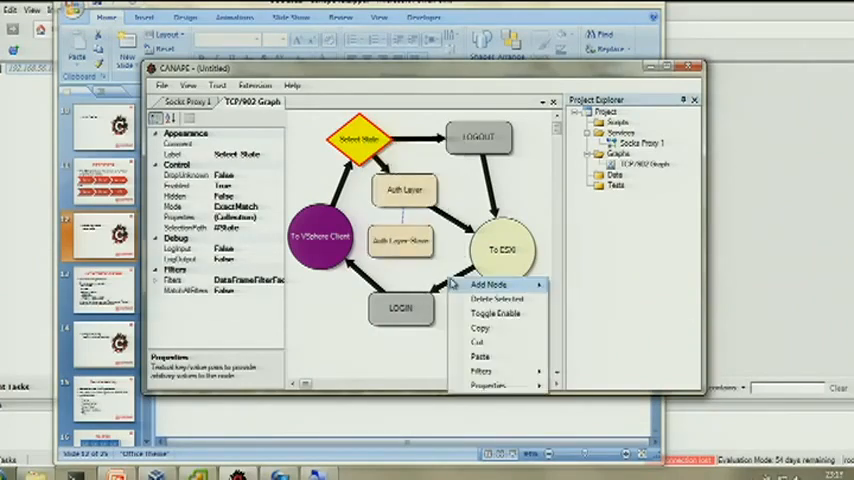
{"action": "left_click", "coordinate": [490, 285]}
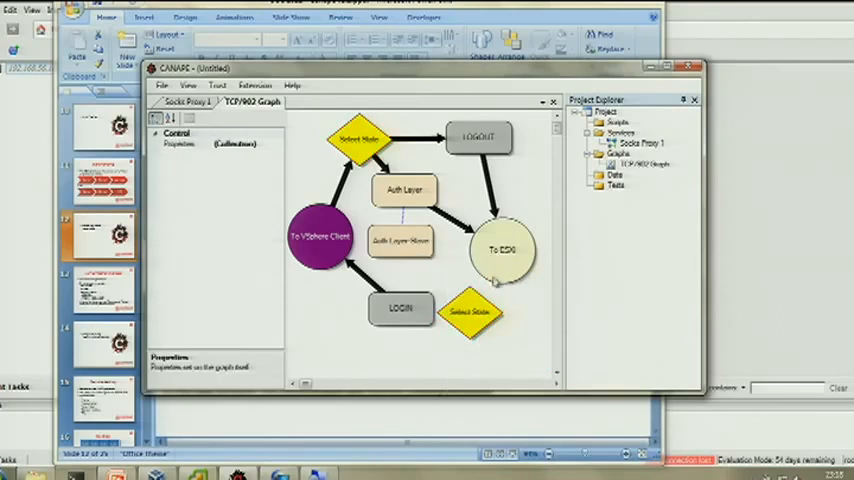
{"action": "left_click", "coordinate": [474, 310]}
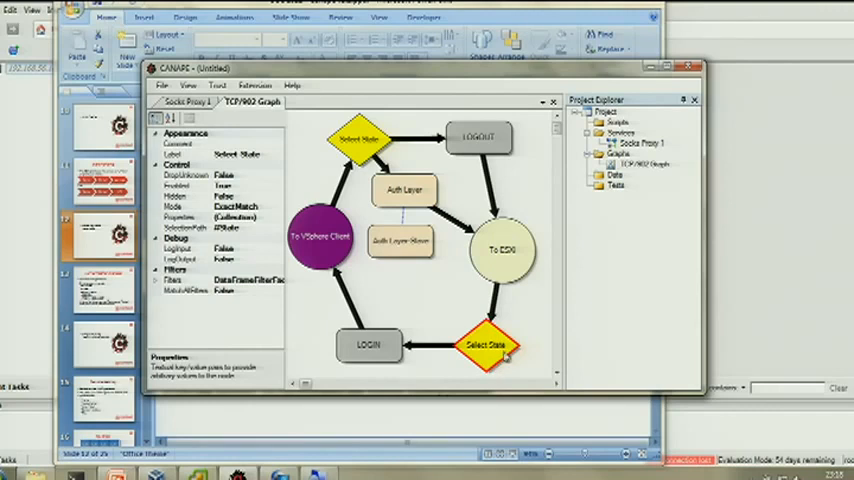
{"action": "left_click", "coordinate": [401, 242]}
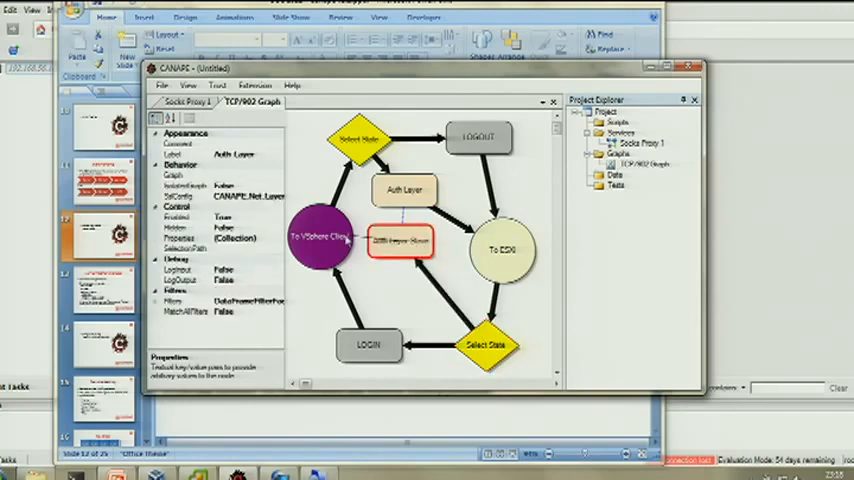
{"action": "left_click_drag", "start_coordinate": [403, 243], "coordinate": [403, 283]}
{"action": "type", "text": "Auth"}
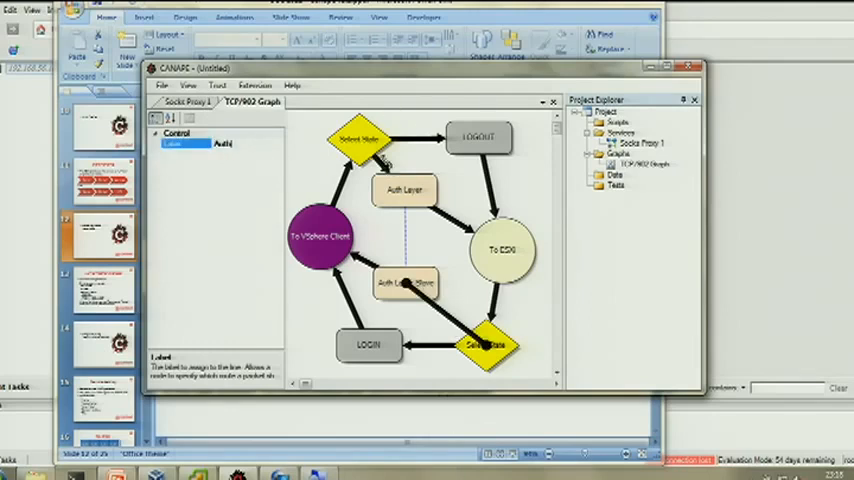
Label both auth links 'Auth' and enable SSL on Auth Layer with a certificate from file
{"action": "left_click", "coordinate": [355, 137]}
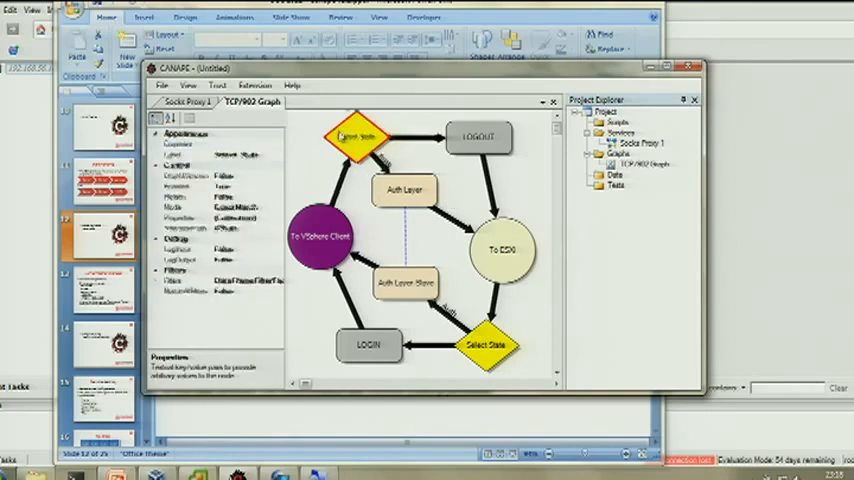
{"action": "left_click", "coordinate": [405, 190]}
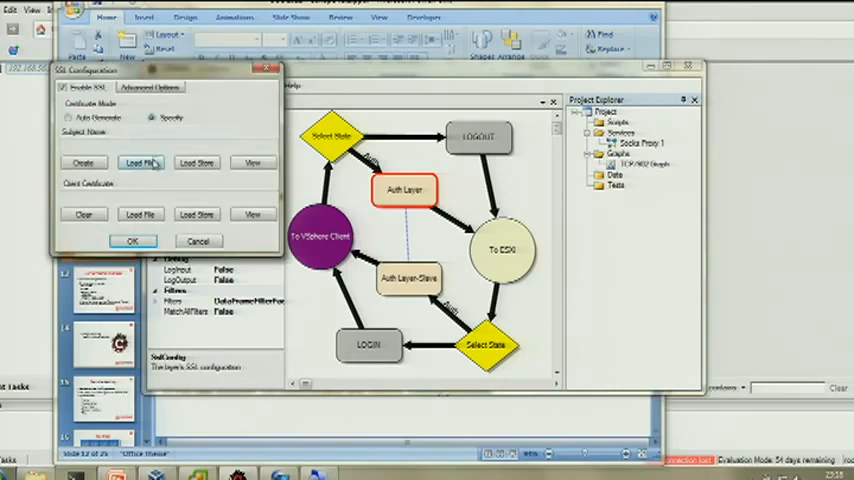
{"action": "left_click", "coordinate": [140, 162]}
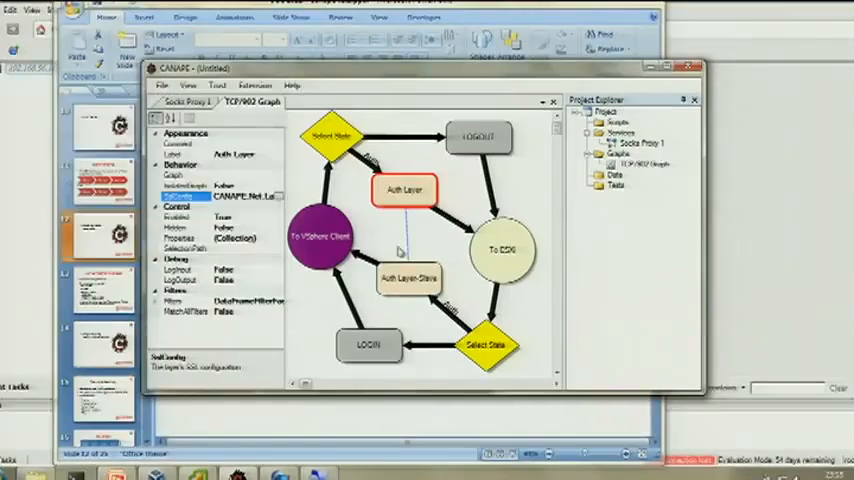
{"action": "left_click", "coordinate": [407, 276]}
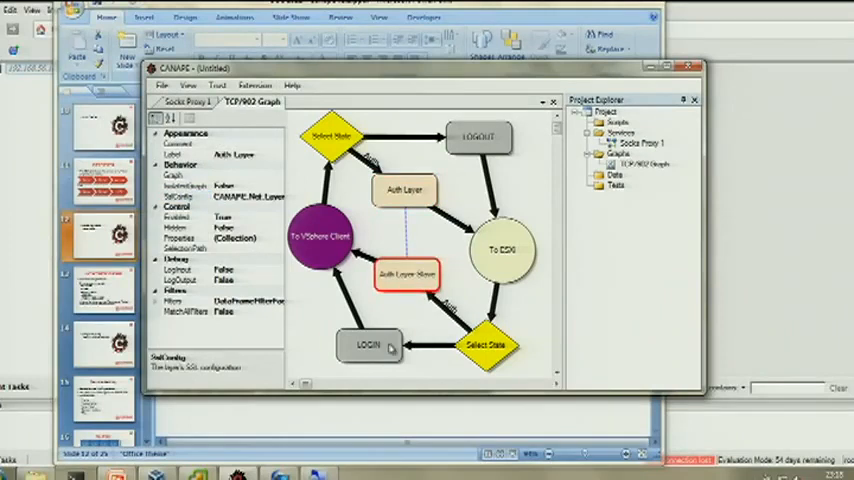
{"action": "right_click", "coordinate": [345, 343]}
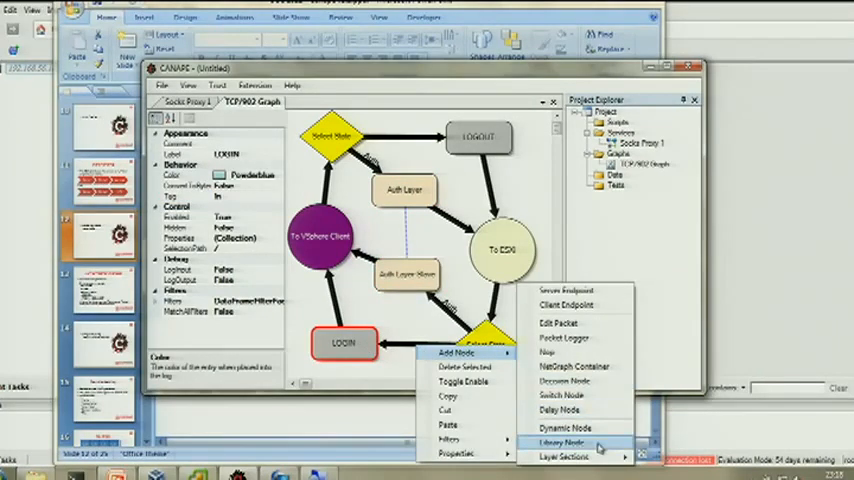
{"action": "left_click", "coordinate": [549, 442]}
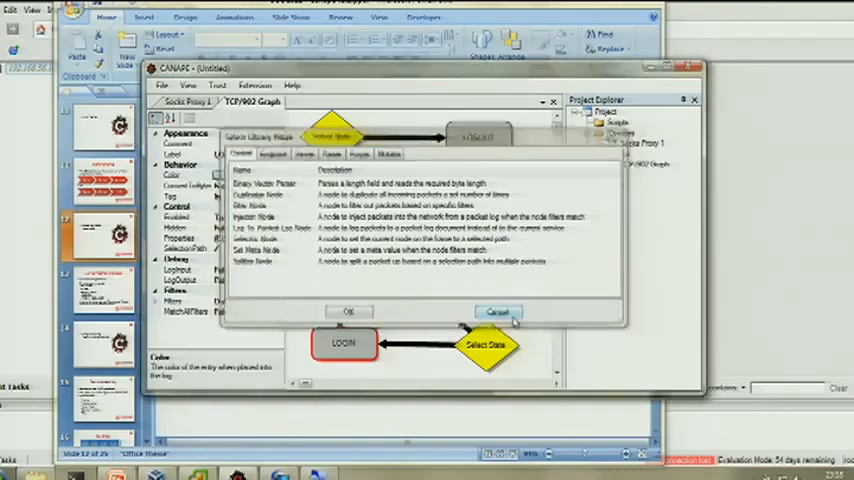
{"action": "left_click", "coordinate": [497, 311]}
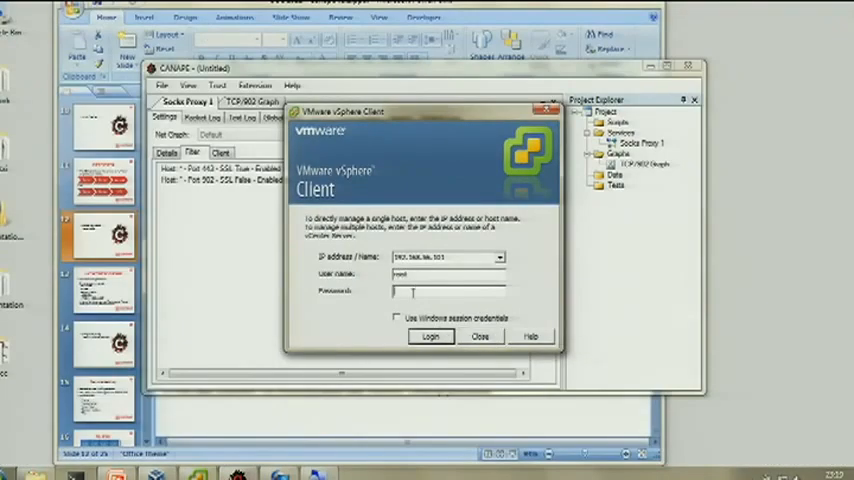
Log in to the ESXi host with its password in vSphere Client
{"action": "left_click", "coordinate": [429, 336]}
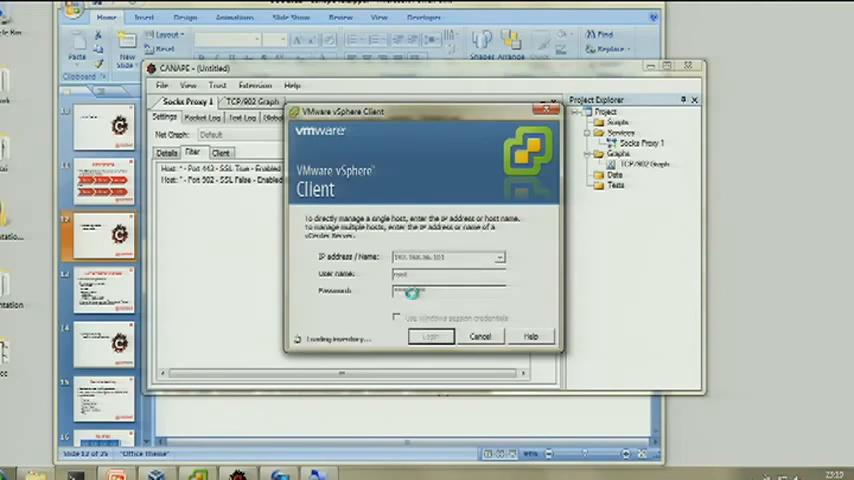
{"action": "left_click", "coordinate": [431, 335]}
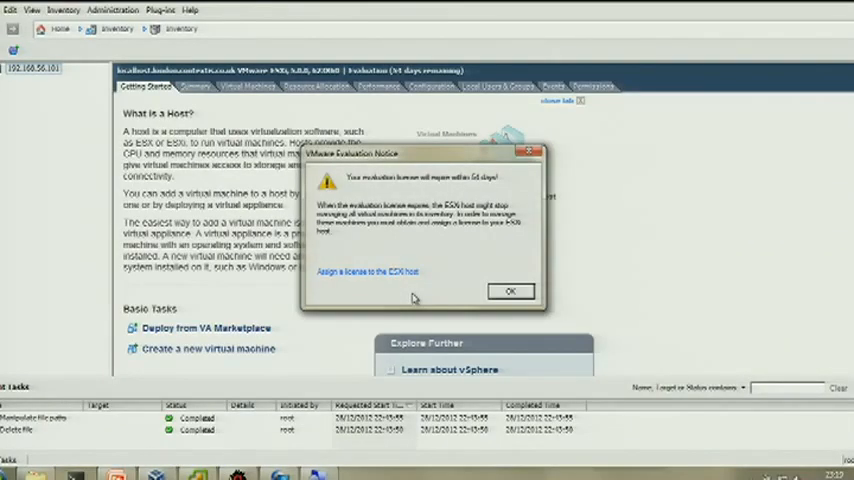
Dismiss the evaluation notice, browse datastore1 from Summary, and delete its file
{"action": "left_click", "coordinate": [510, 291]}
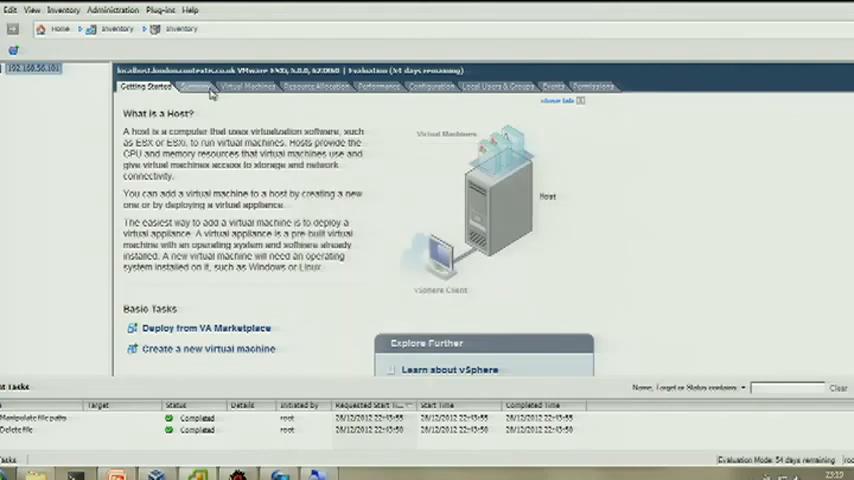
{"action": "left_click", "coordinate": [196, 87]}
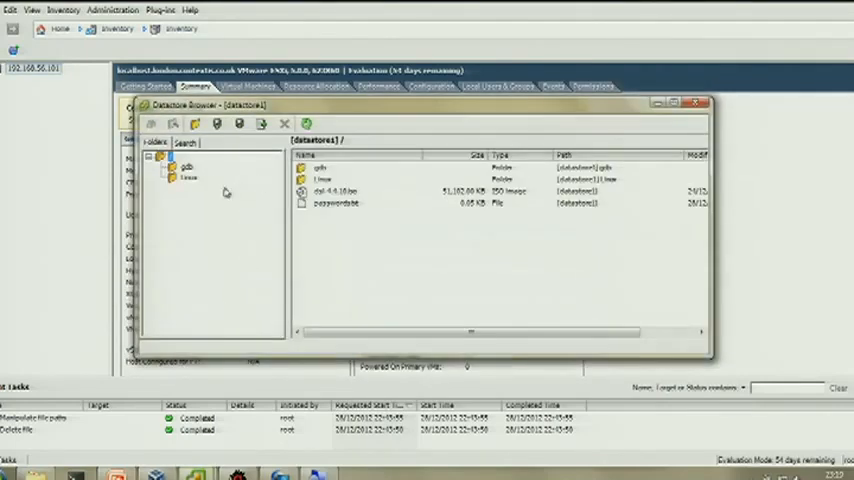
{"action": "left_click", "coordinate": [335, 203]}
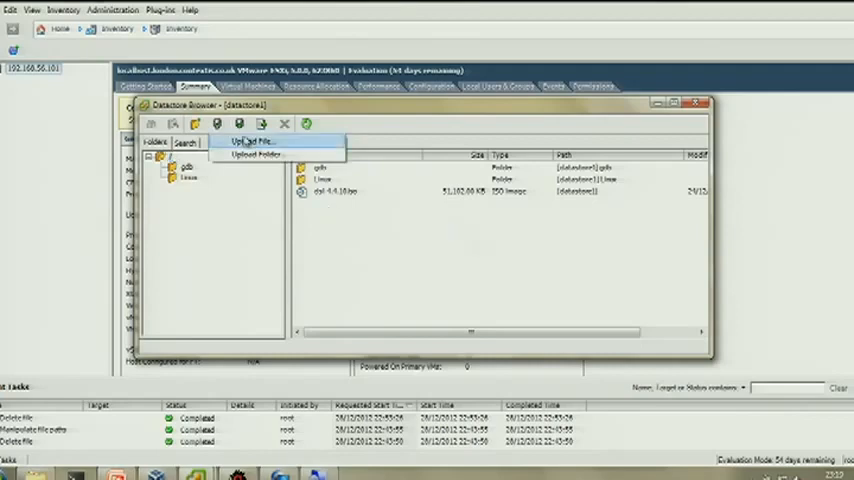
{"action": "left_click", "coordinate": [245, 141]}
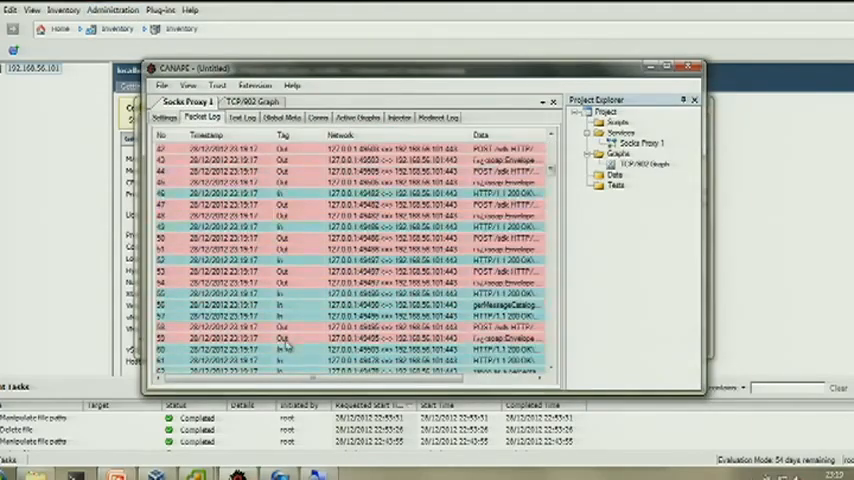
Open an inbound port 902 packet and highlight the VMware Authentication Daemon banner bytes
{"action": "scroll", "scroll_direction": "down", "scroll_amount": 3}
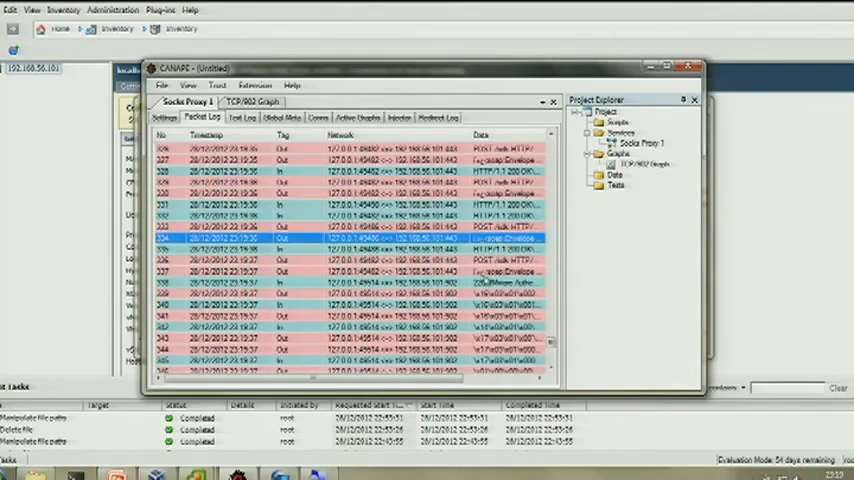
{"action": "double_click", "coordinate": [350, 240]}
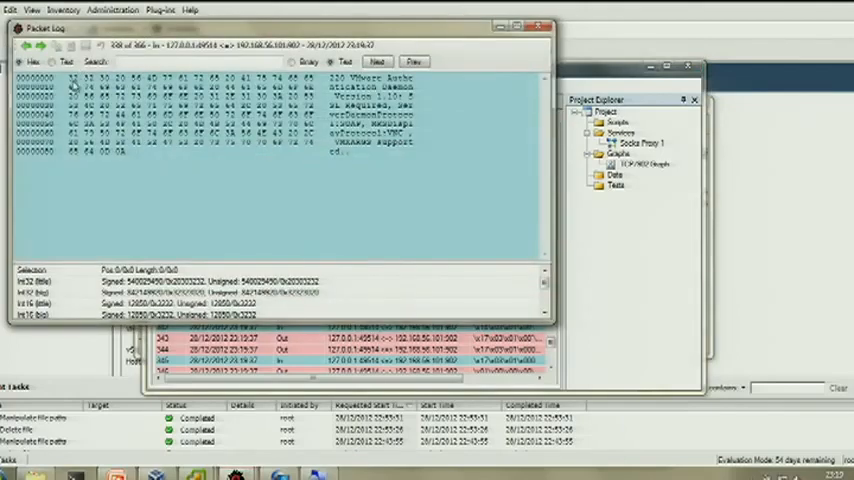
{"action": "left_click_drag", "start_coordinate": [62, 78], "coordinate": [308, 92]}
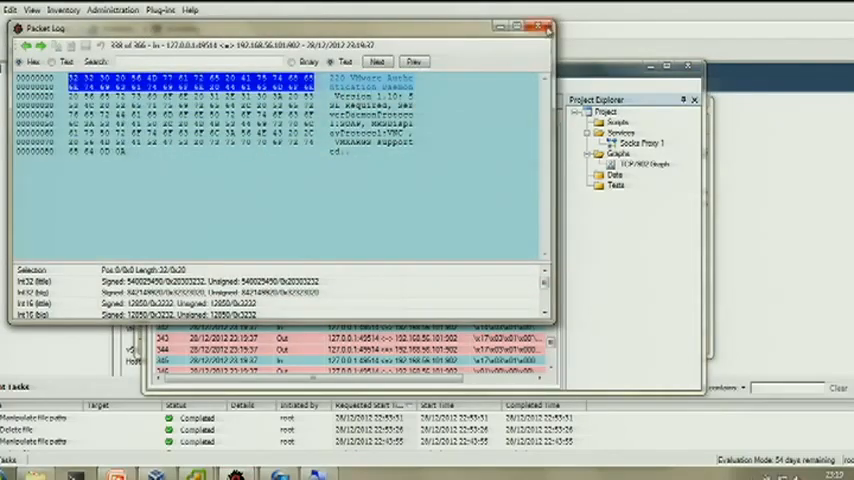